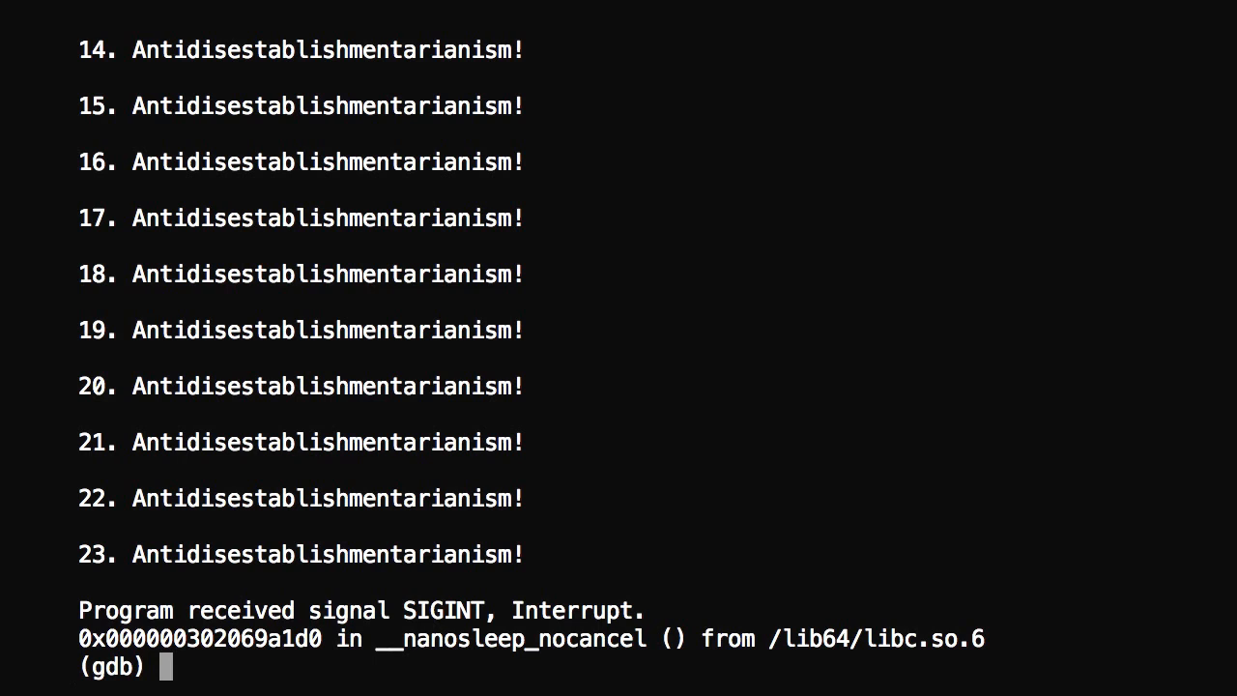
Step: Set breakpoint 1 on main (b main), landing at loopBug.cpp line 6
{"action": "type", "text": "b"}
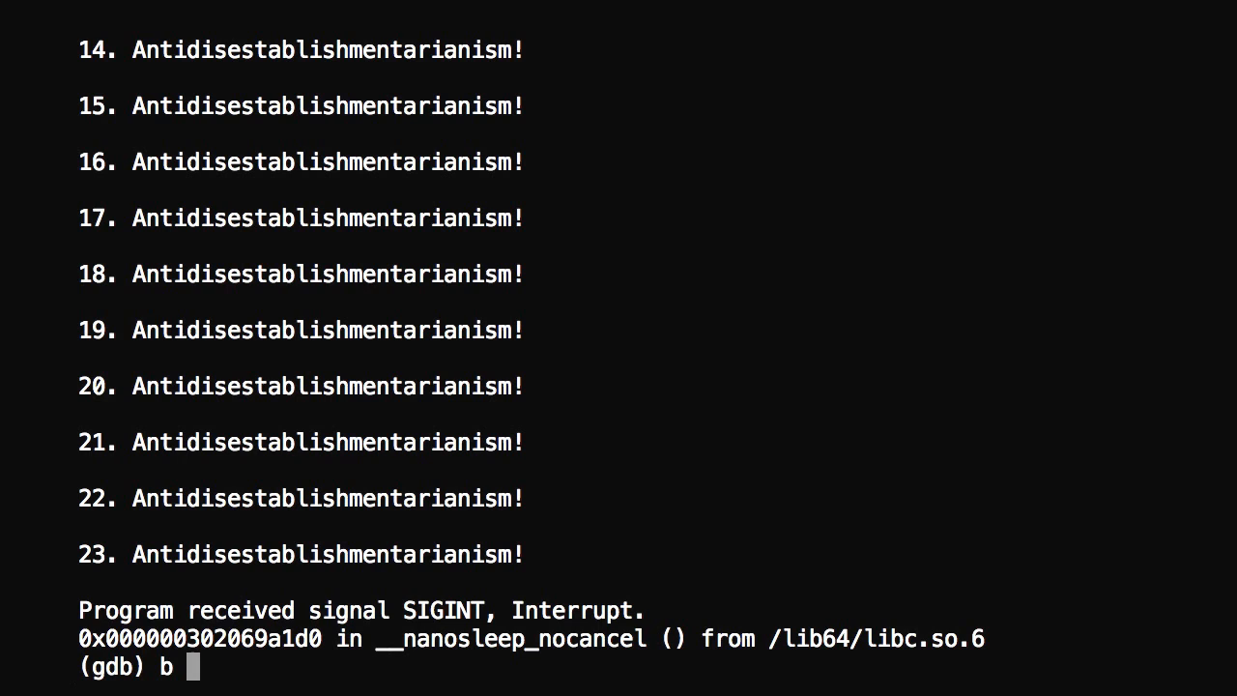
{"action": "type", "text": "m"}
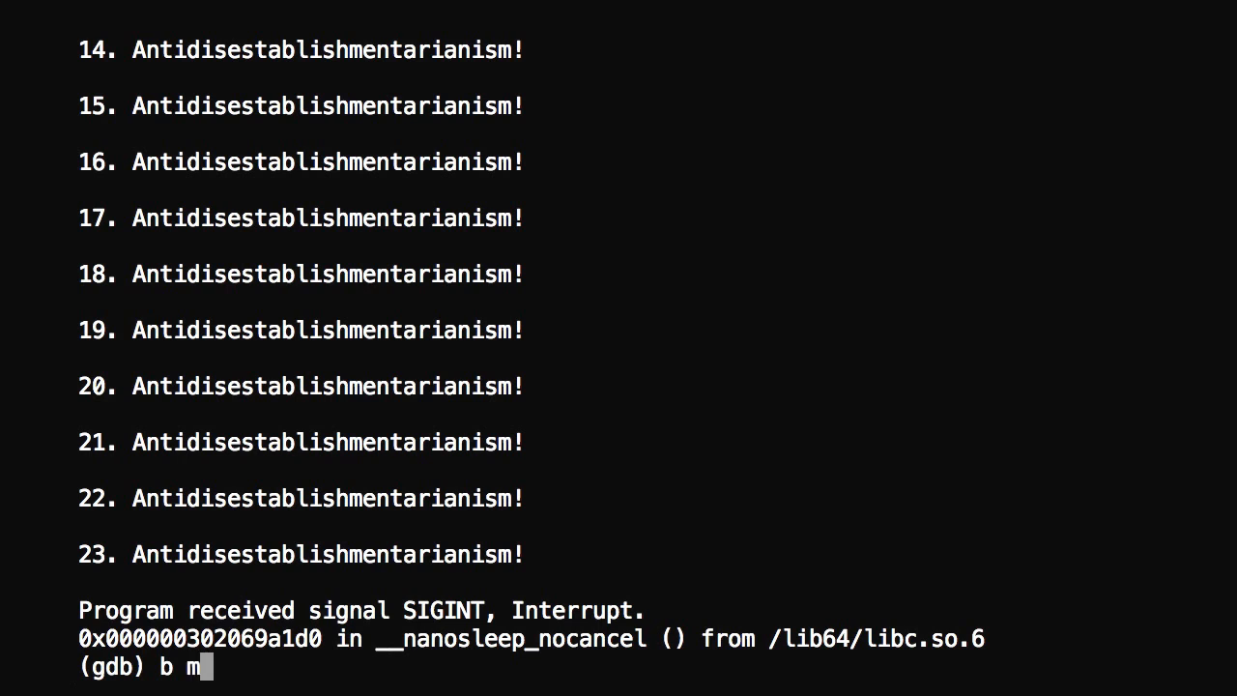
{"action": "type", "text": "ain"}
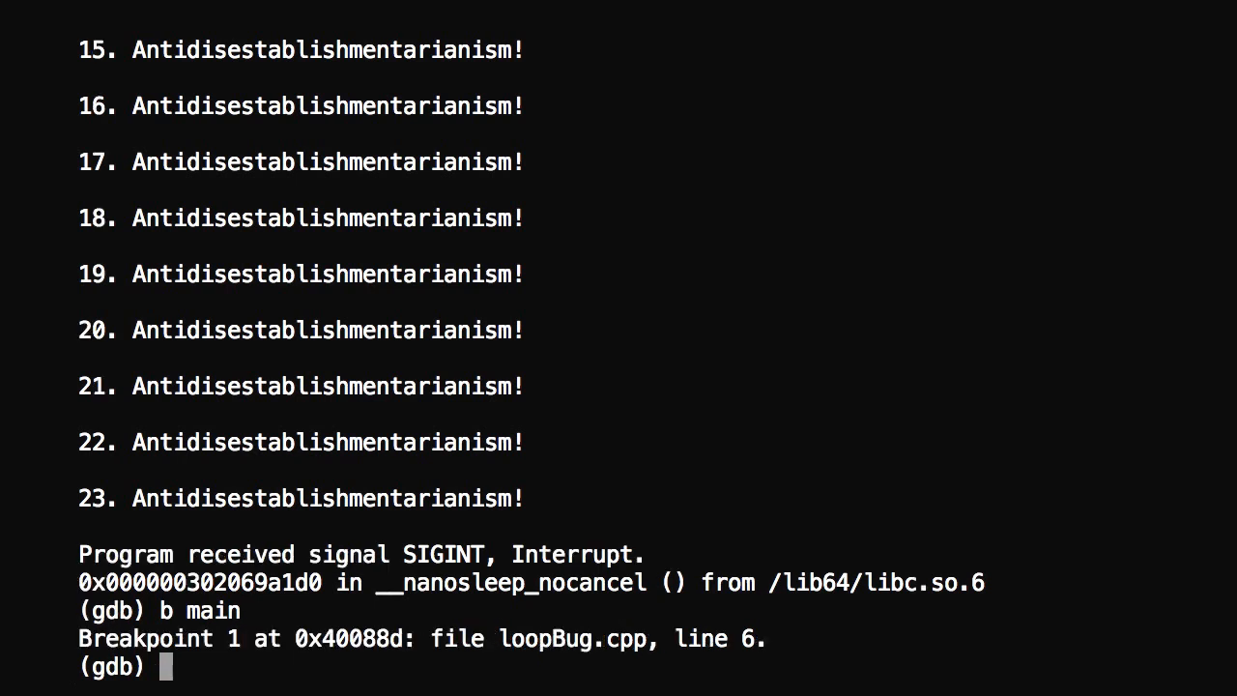
Step: Restart loopBug (r, then y) so it stops at breakpoint 1, line 6 int counter = 1
{"action": "type", "text": "r"}
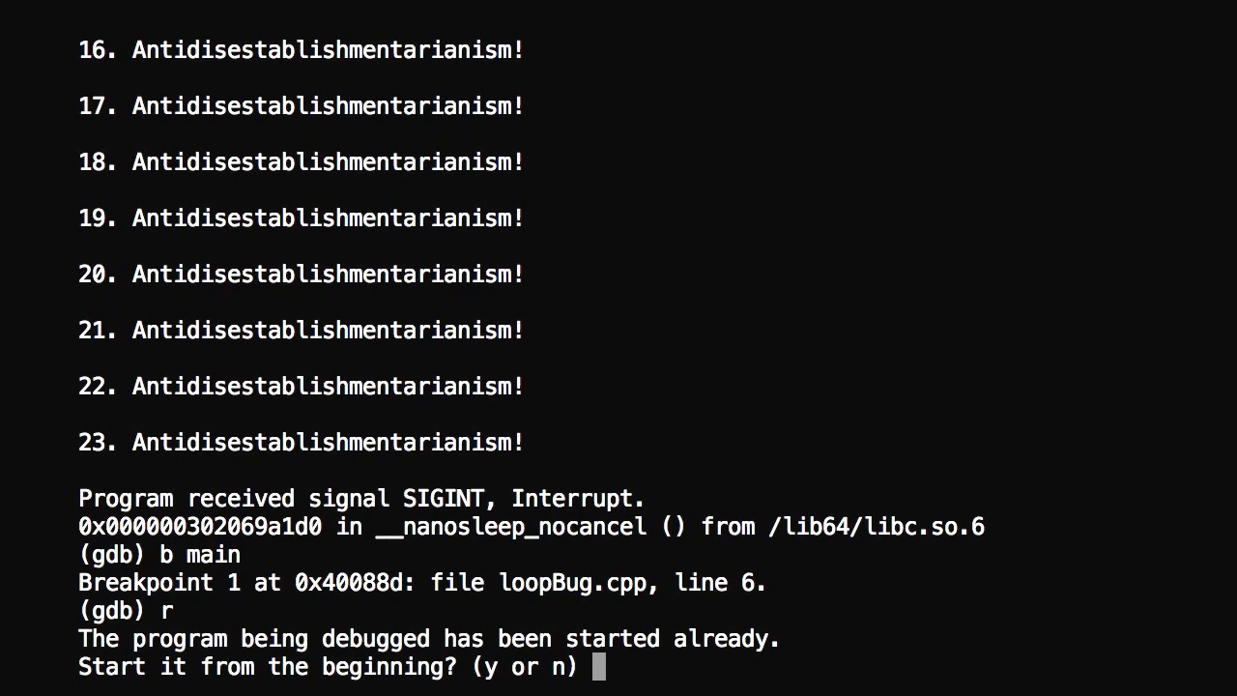
{"action": "type", "text": "y"}
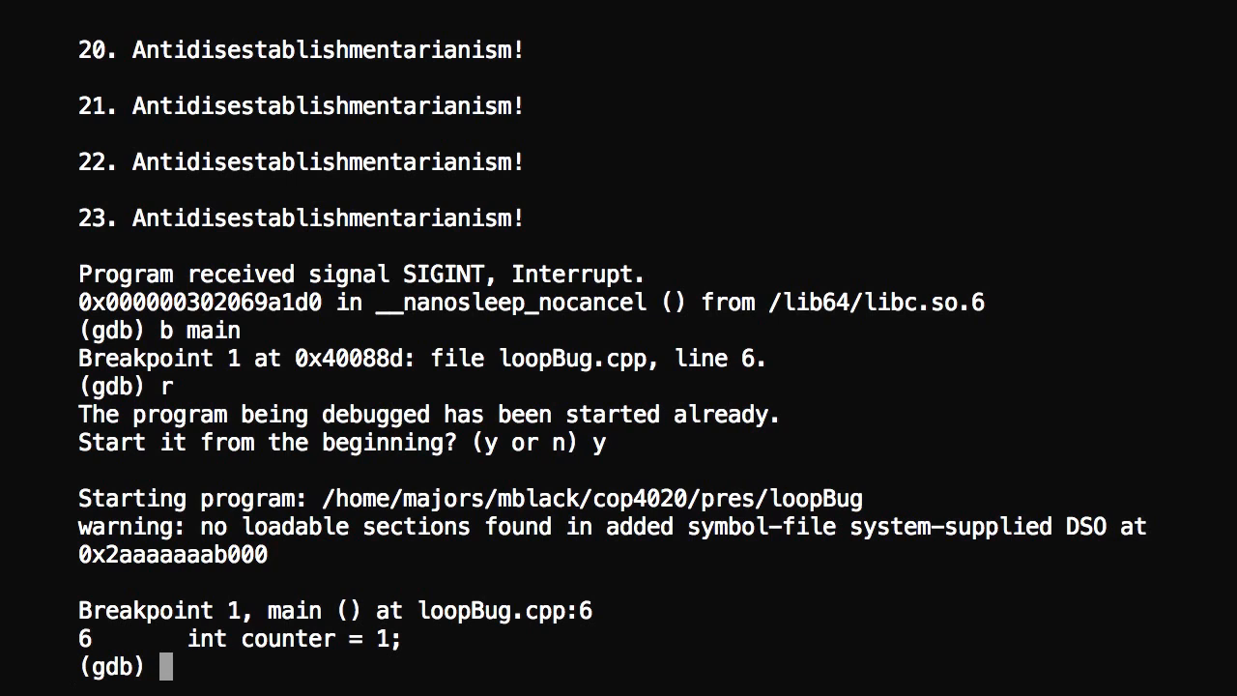
Step: Step with n through lines 8, 13 and 15, printing '1. Antidisestablishmentarianism!'
{"action": "type", "text": "n"}
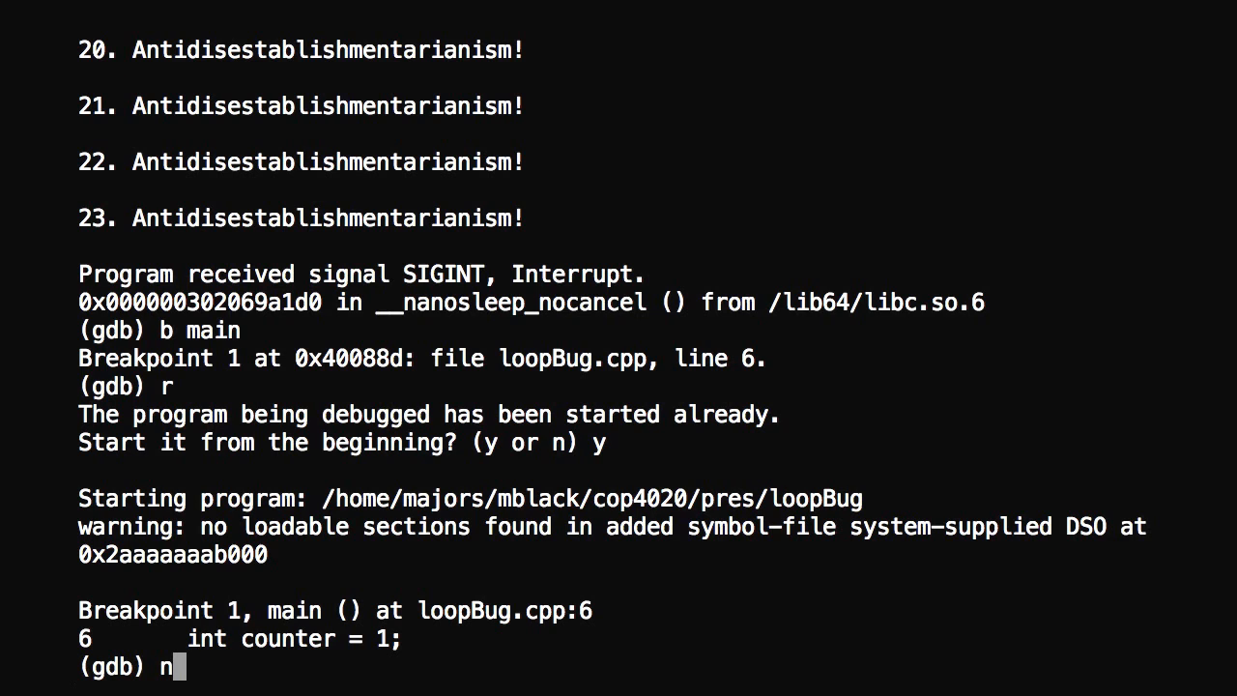
{"action": "key", "text": "Return"}
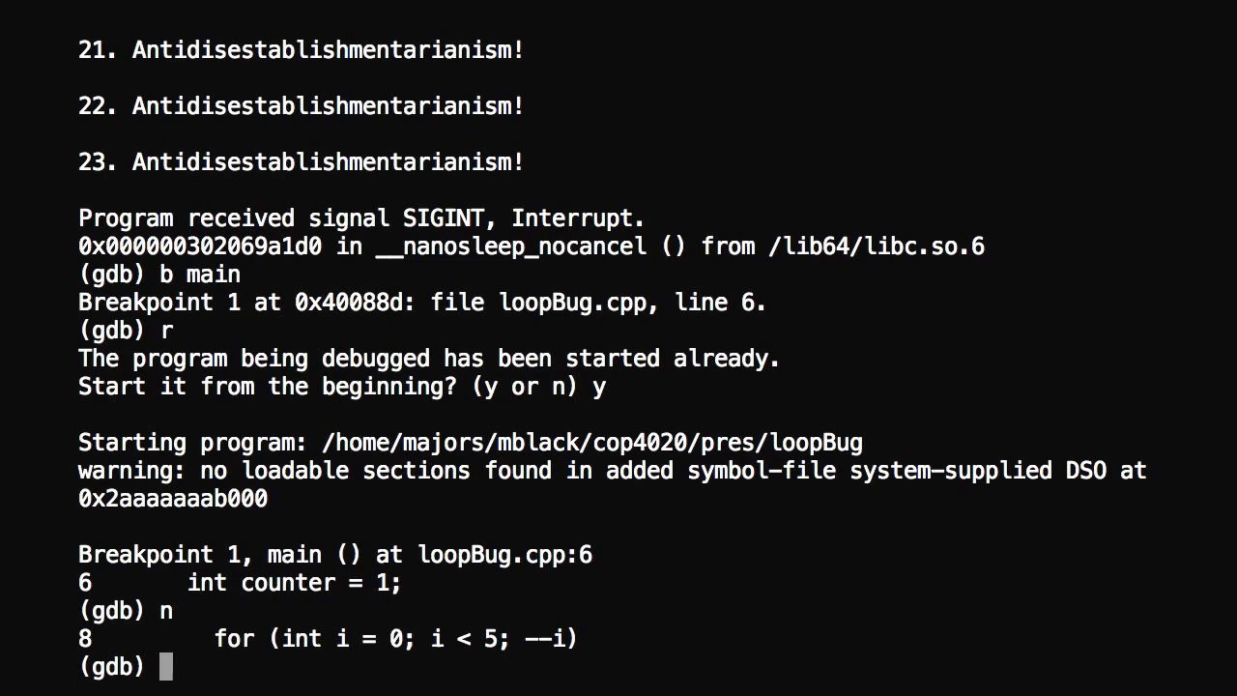
{"action": "type", "text": "n"}
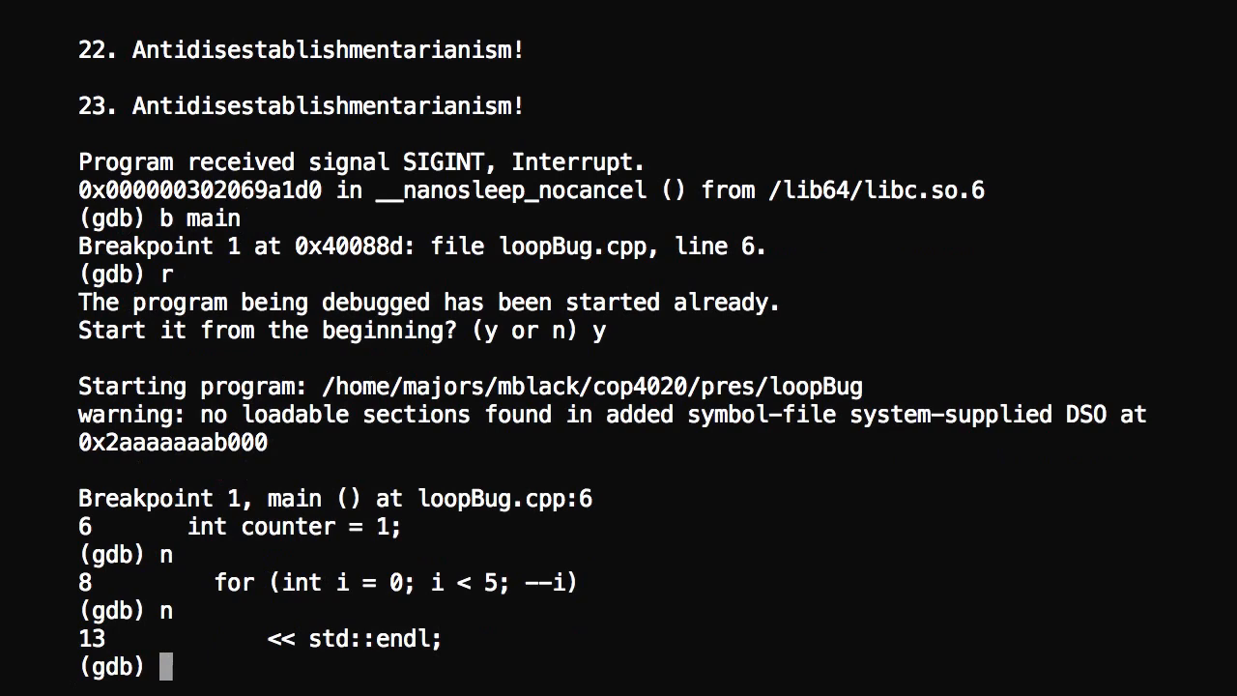
{"action": "type", "text": "n"}
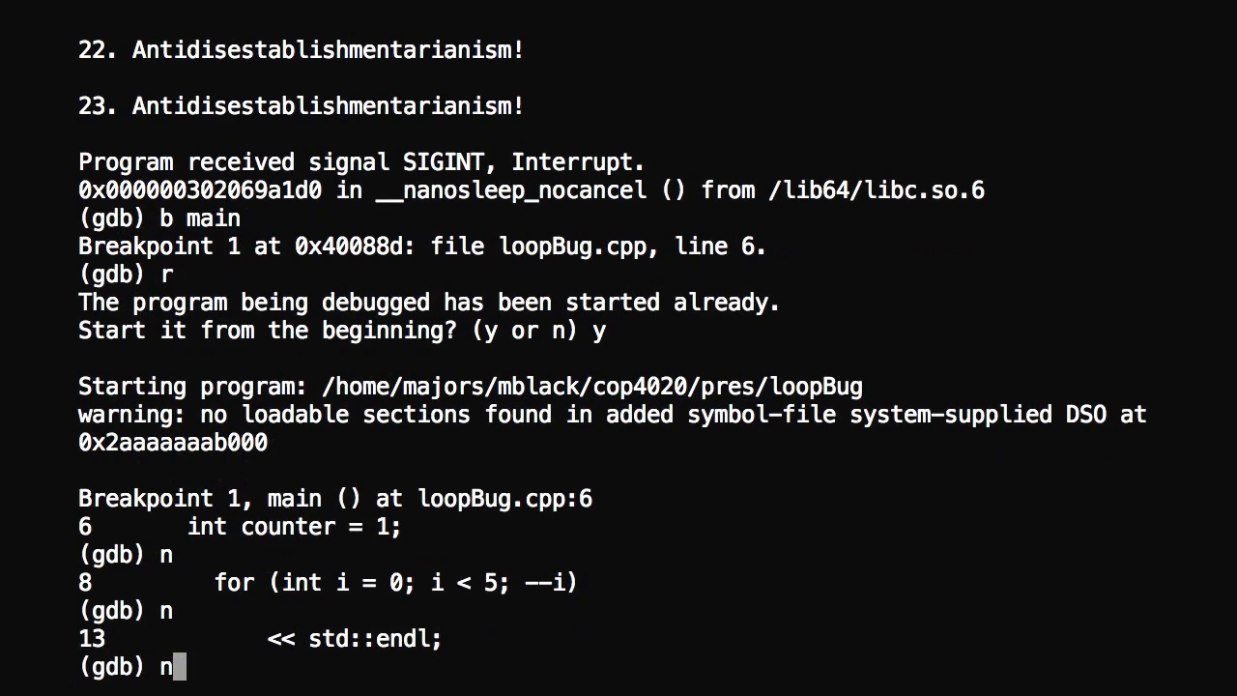
{"action": "key", "text": "Return"}
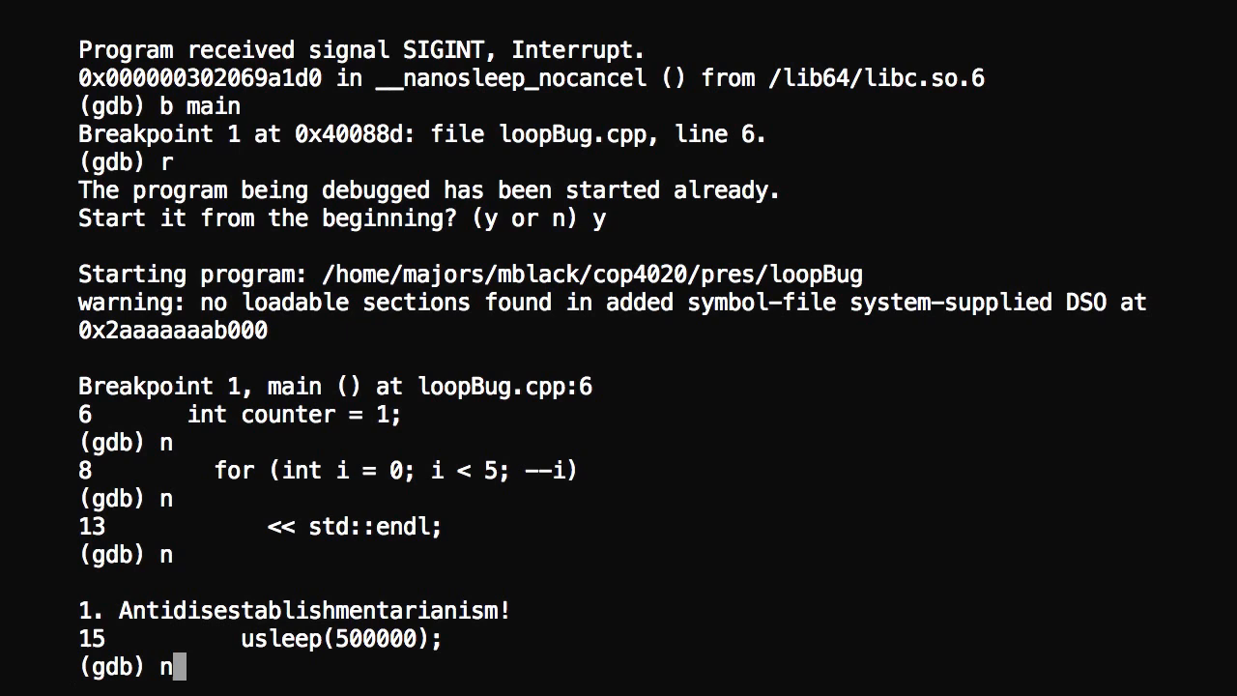
{"action": "key", "text": "BackSpace"}
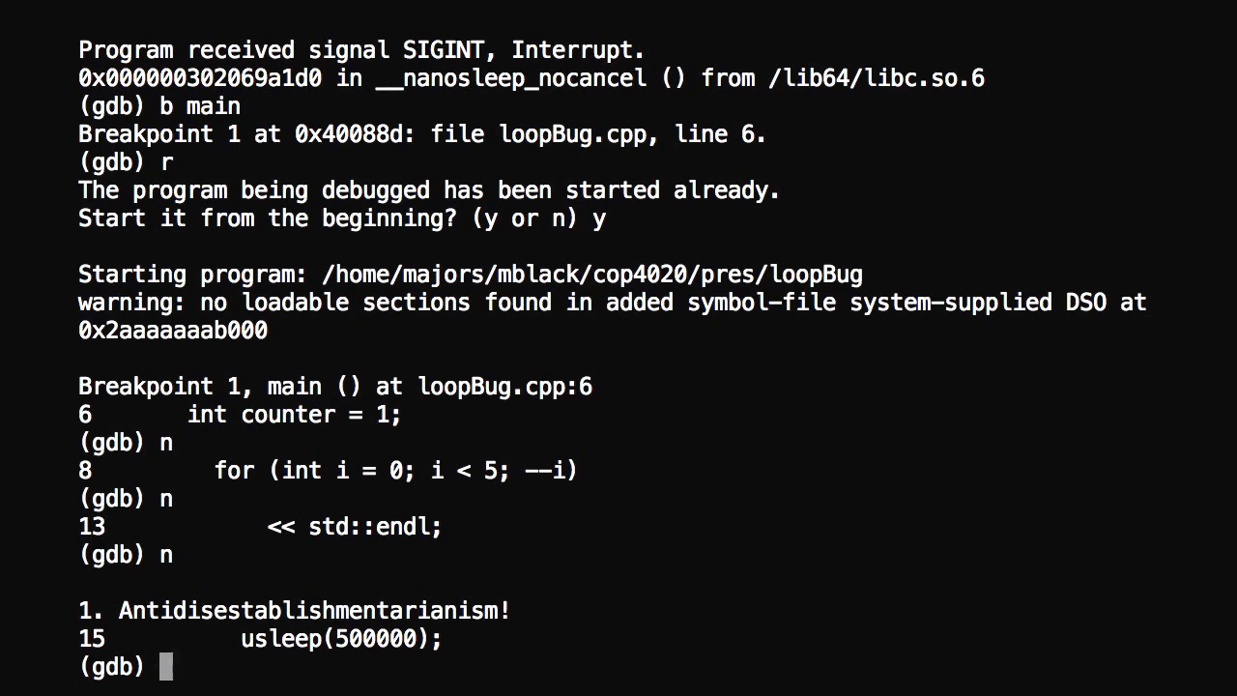
{"action": "type", "text": "info"}
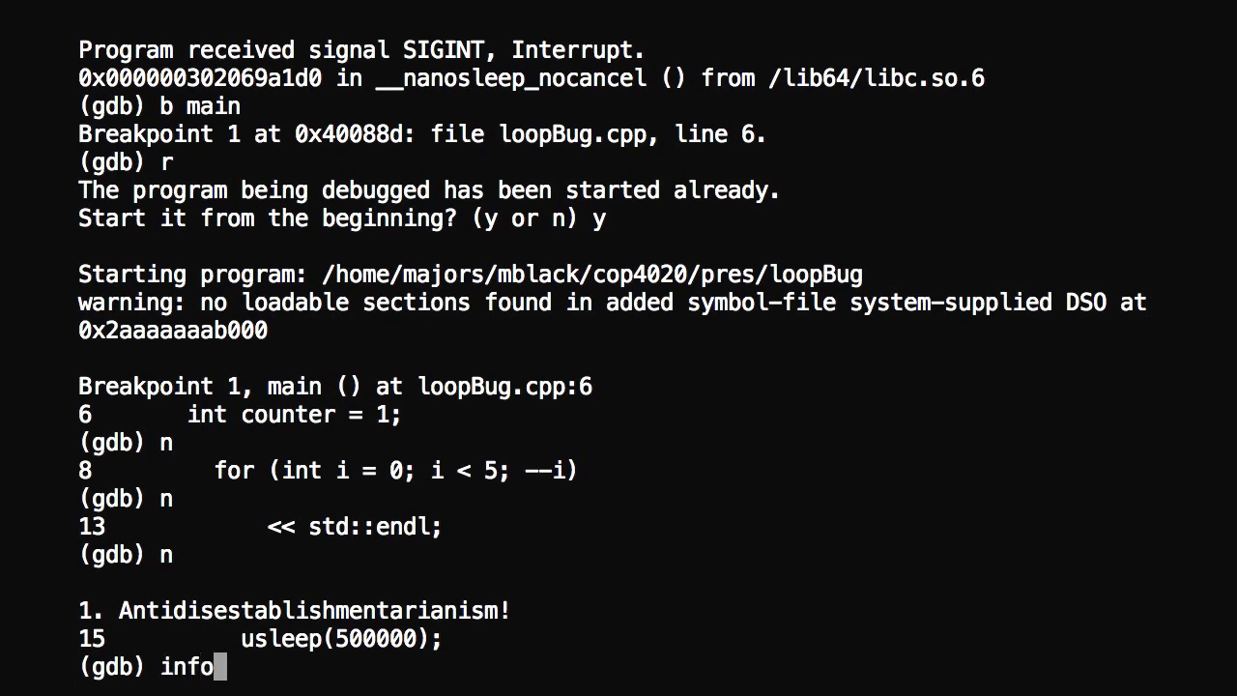
Step: List locals (i = 0, counter = 2) and step back to the for loop at line 8
{"action": "type", "text": "local"}
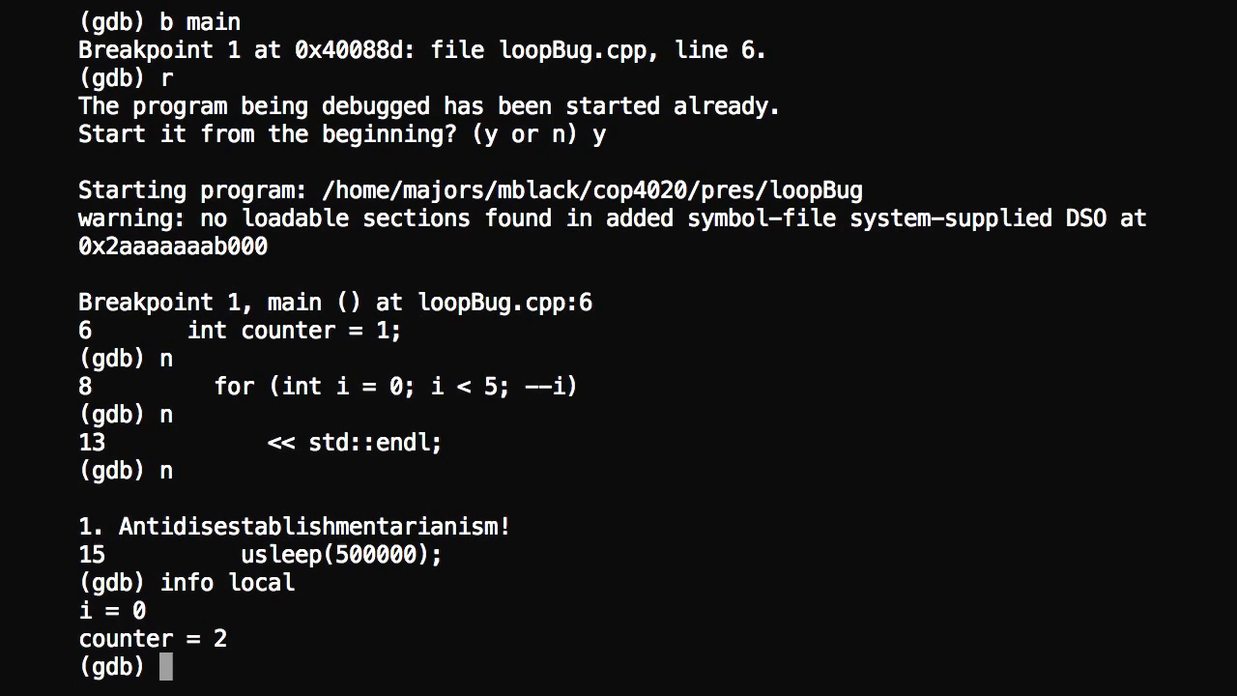
{"action": "type", "text": "n"}
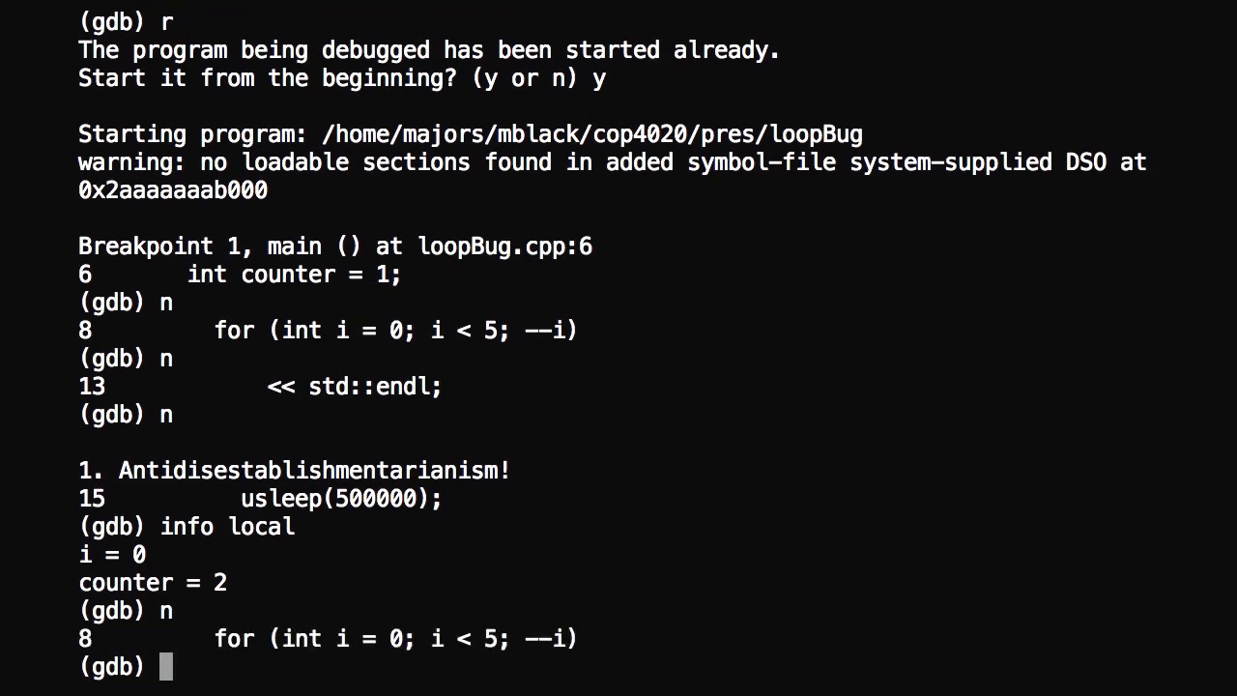
Step: Step through two more loop passes, then list locals showing i = -2 and counter = 4
{"action": "type", "text": "n"}
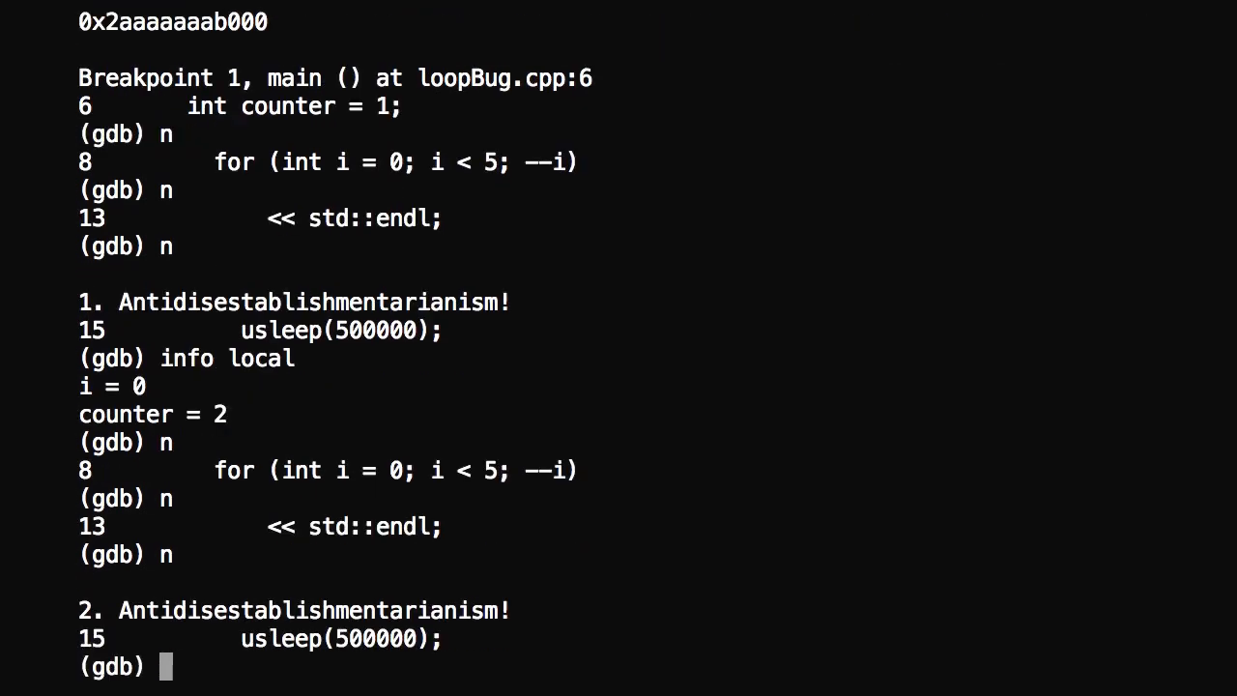
{"action": "key", "text": "Return"}
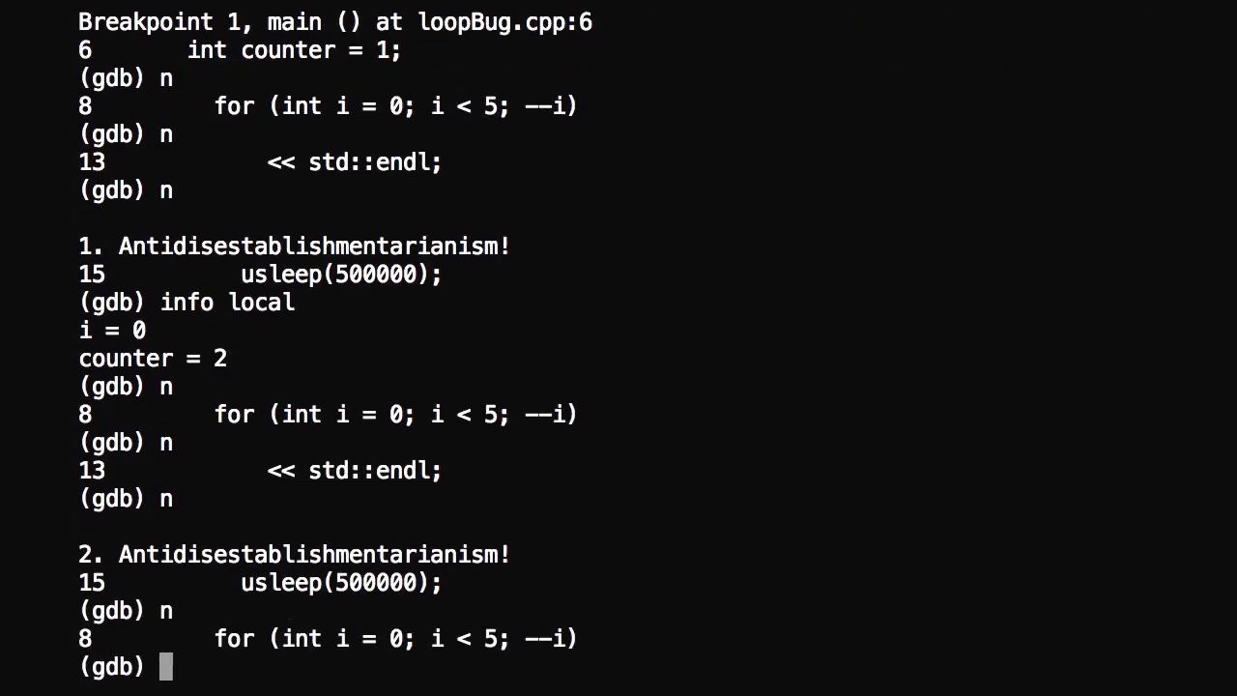
{"action": "type", "text": "n"}
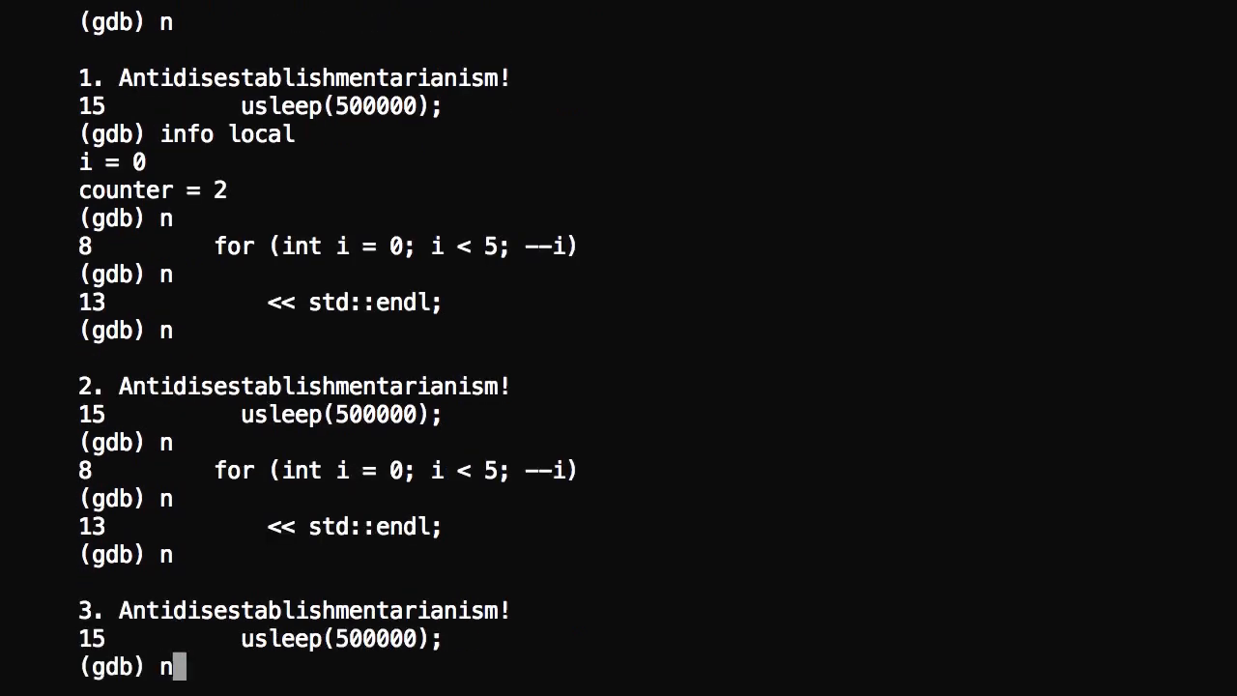
{"action": "type", "text": "in"}
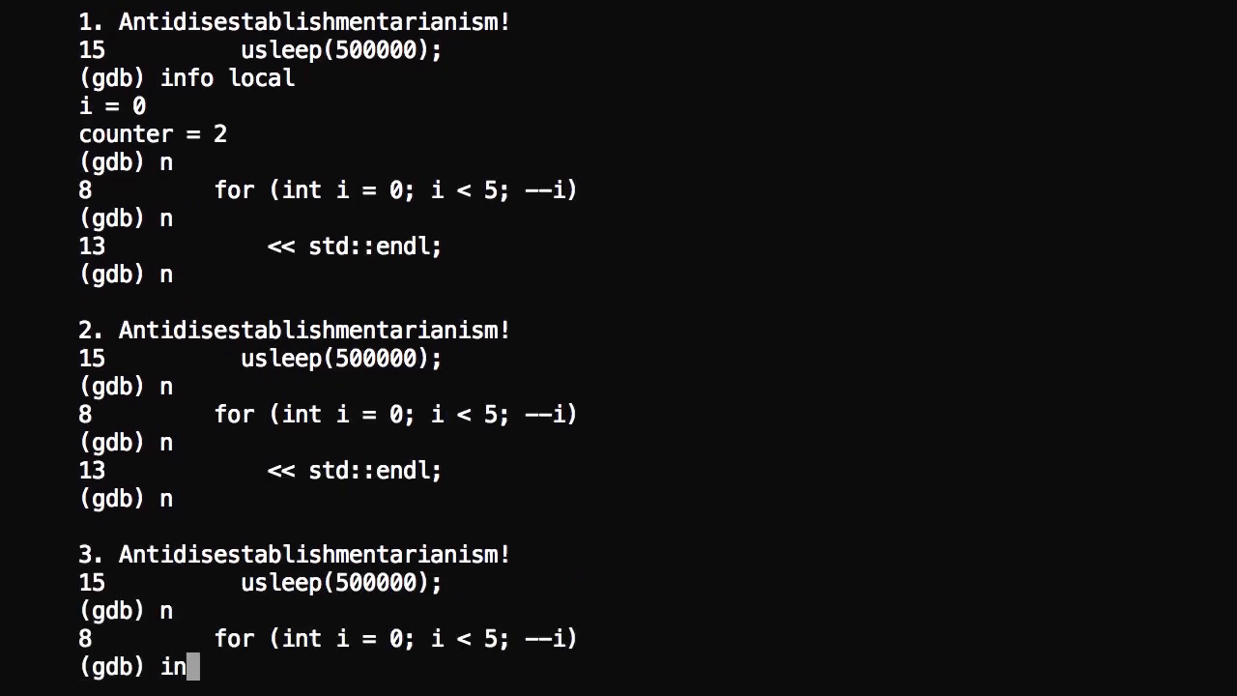
{"action": "type", "text": "fo local"}
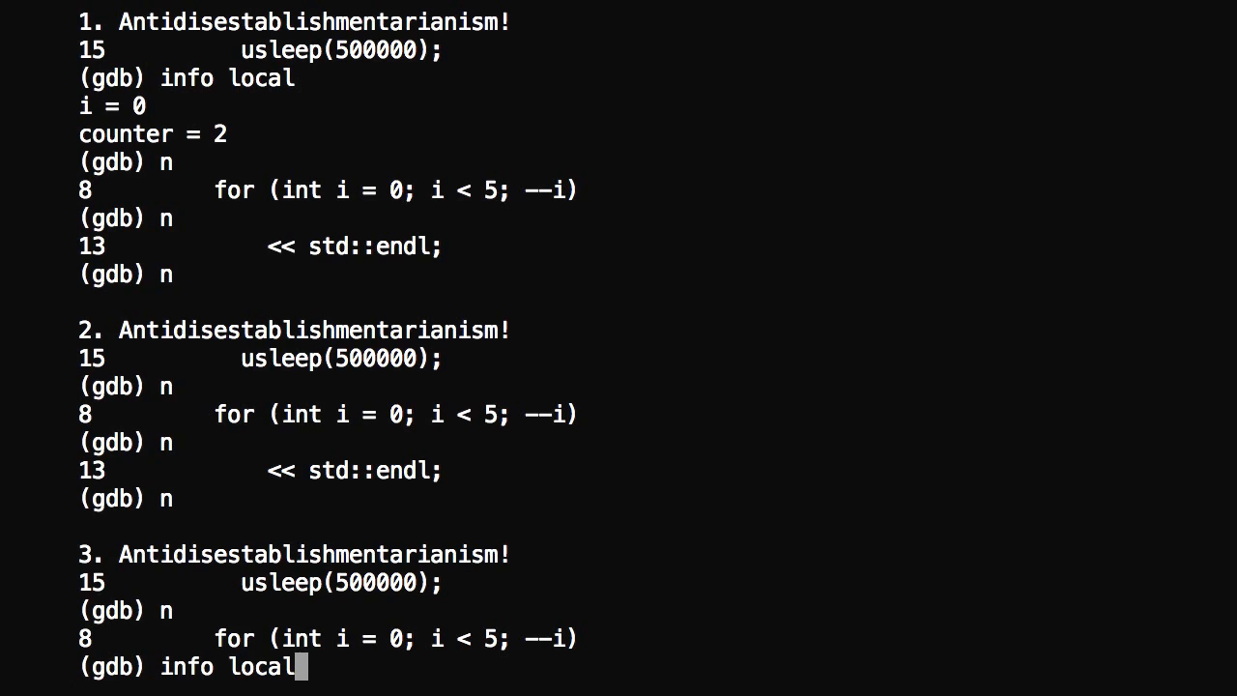
{"action": "key", "text": "Return"}
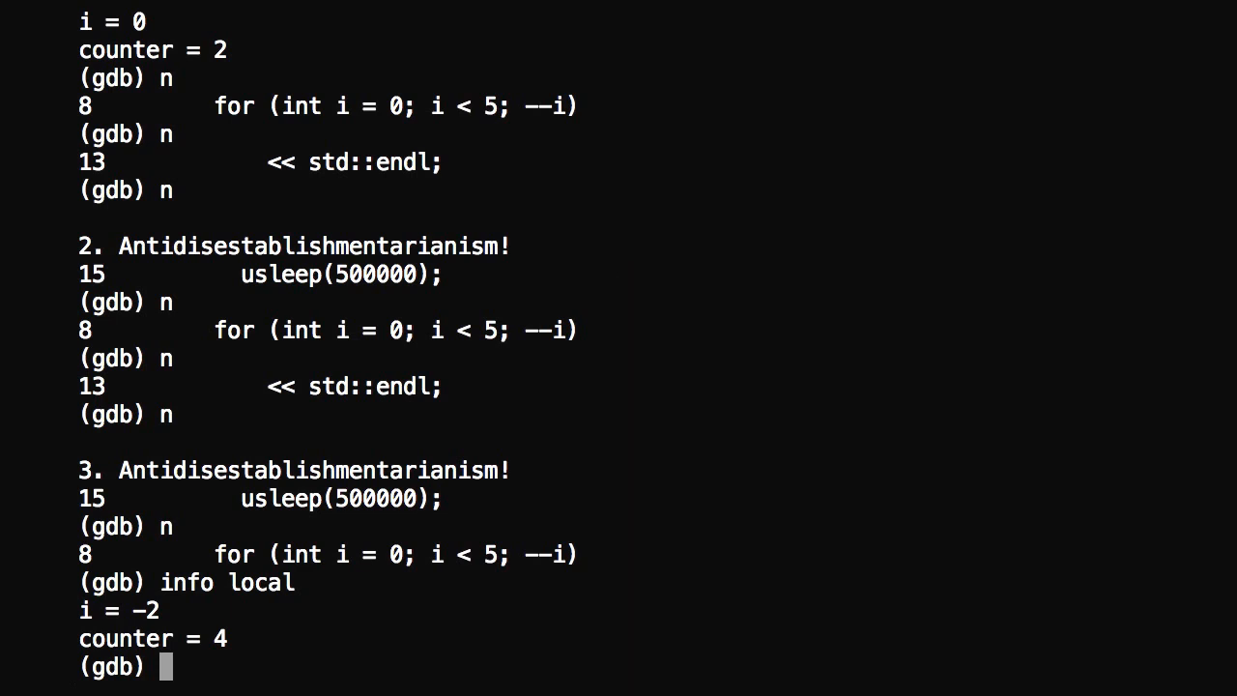
{"action": "type", "text": "p"}
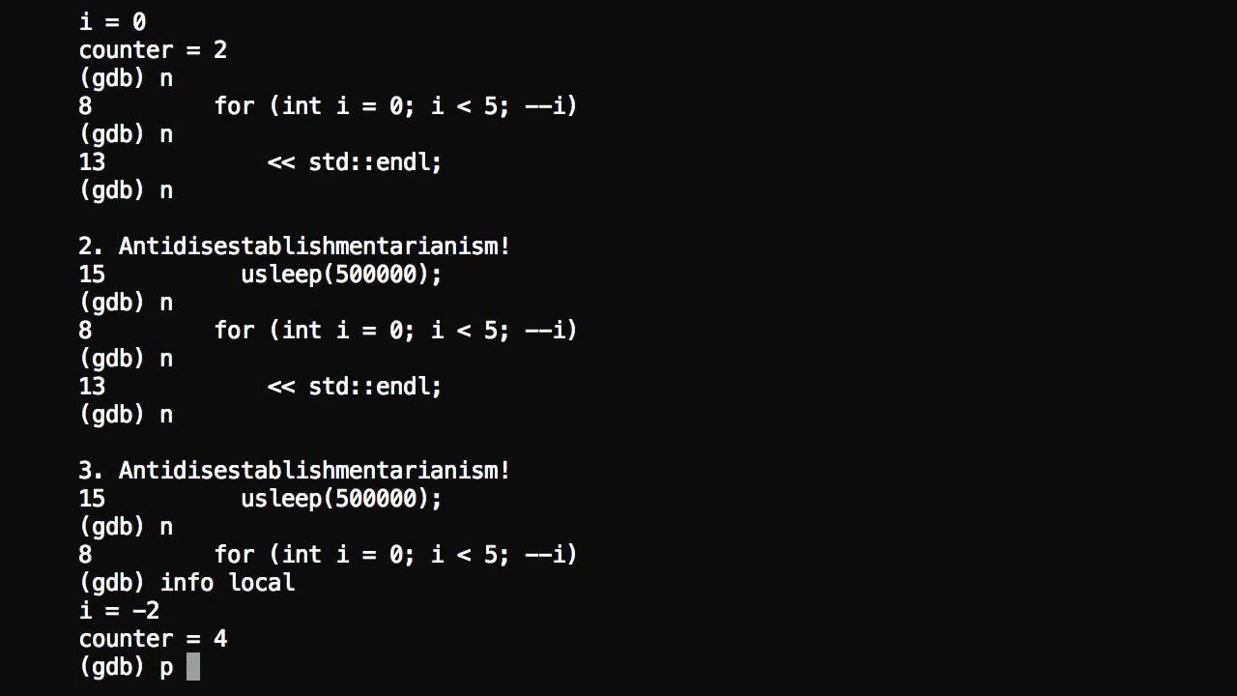
Step: Print i on its own, confirming $1 = -2
{"action": "type", "text": "i"}
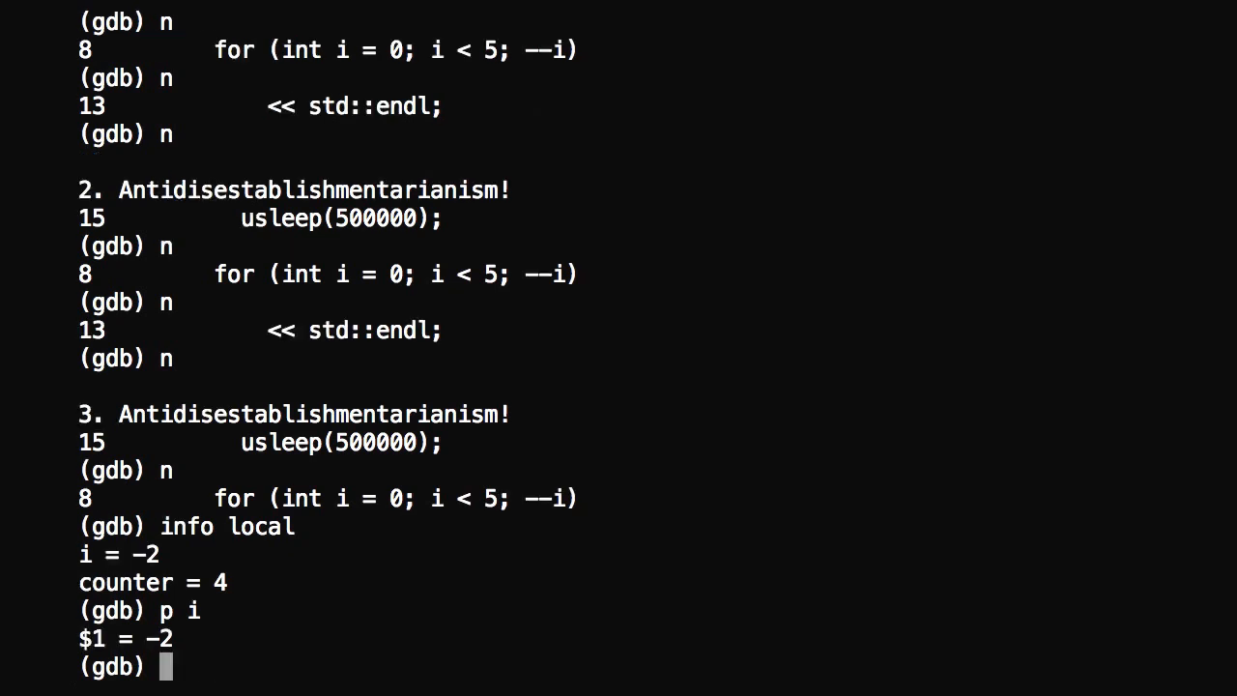
{"action": "type", "text": "p"}
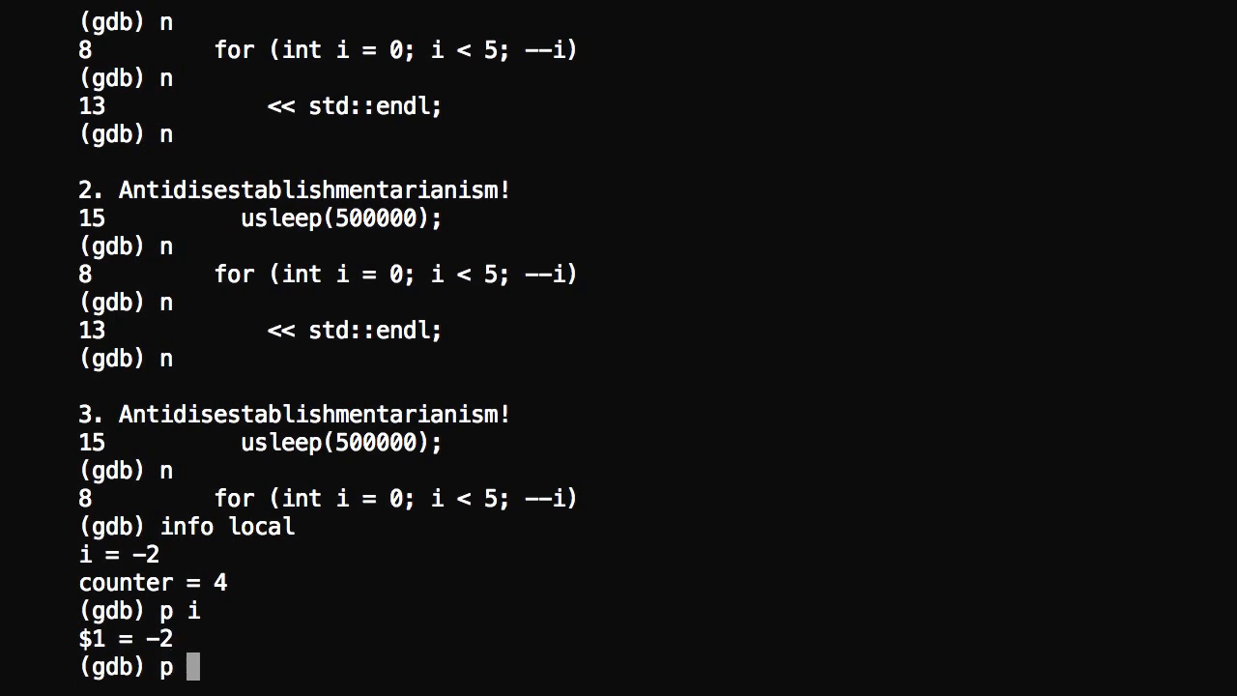
Step: Set i = 6 to end the loop, then step past main until the program exits normally
{"action": "type", "text": "i"}
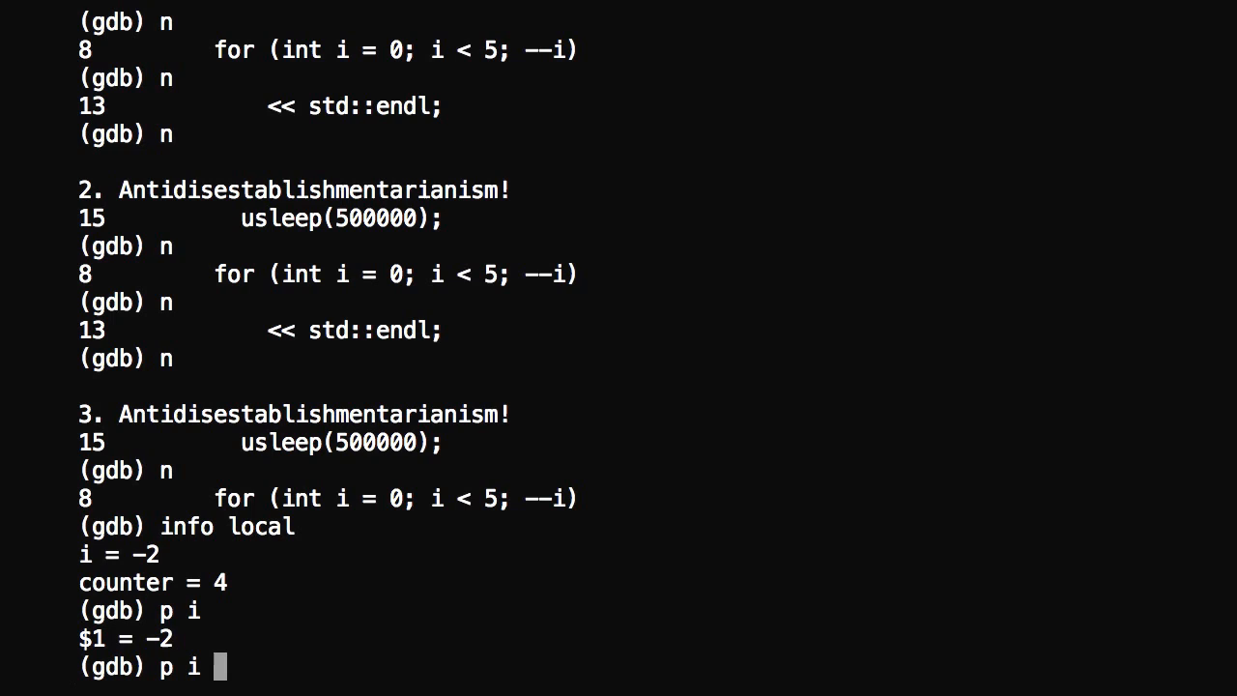
{"action": "type", "text": "= 6"}
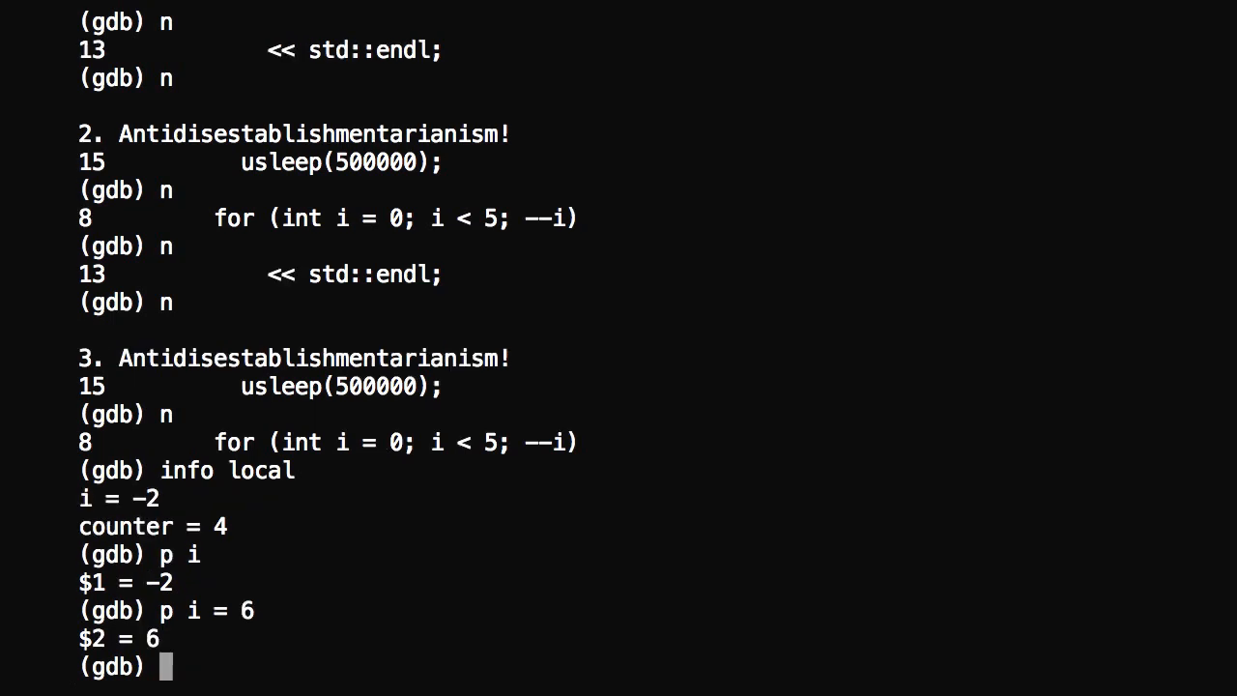
{"action": "type", "text": "n"}
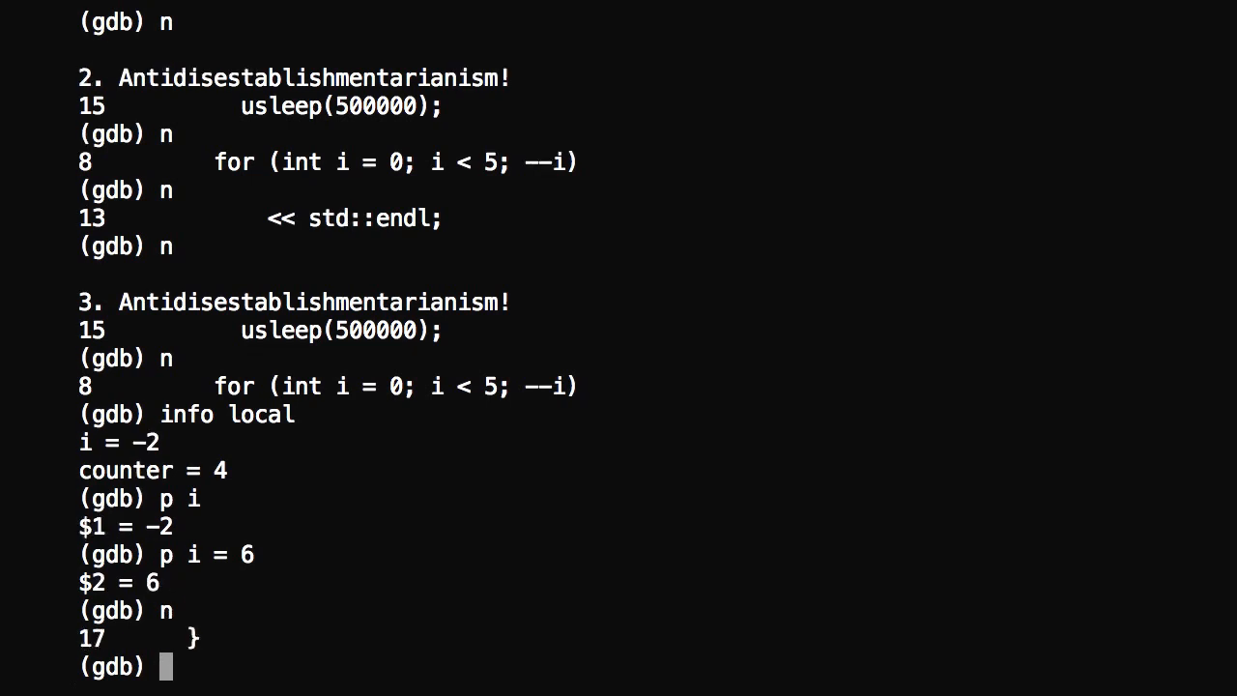
{"action": "type", "text": "n"}
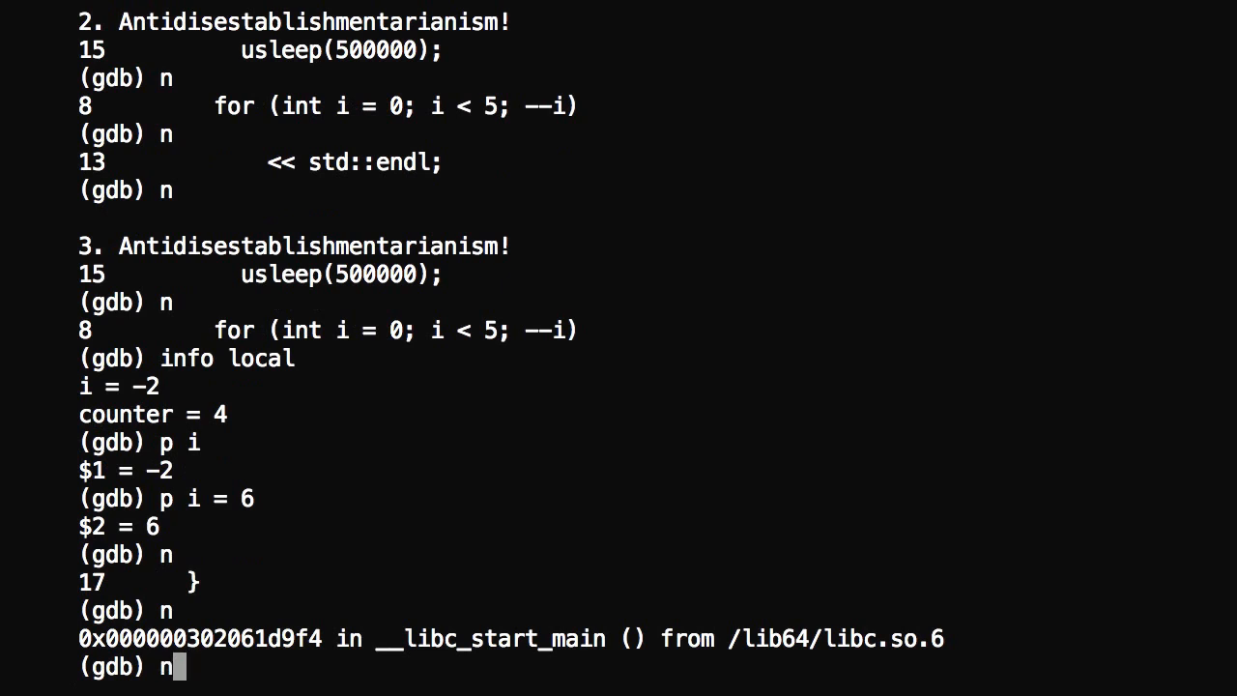
{"action": "key", "text": "Return"}
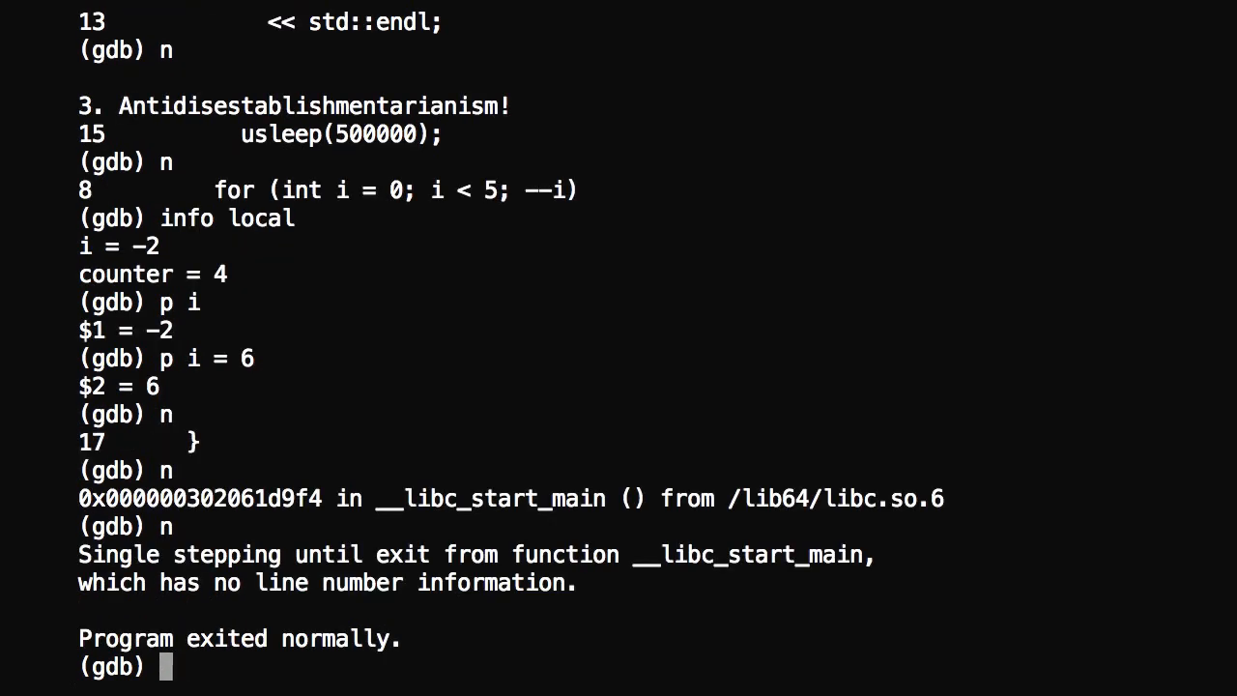
Step: Disable all breakpoints and quit GDB back to the shell
{"action": "type", "text": "disable"}
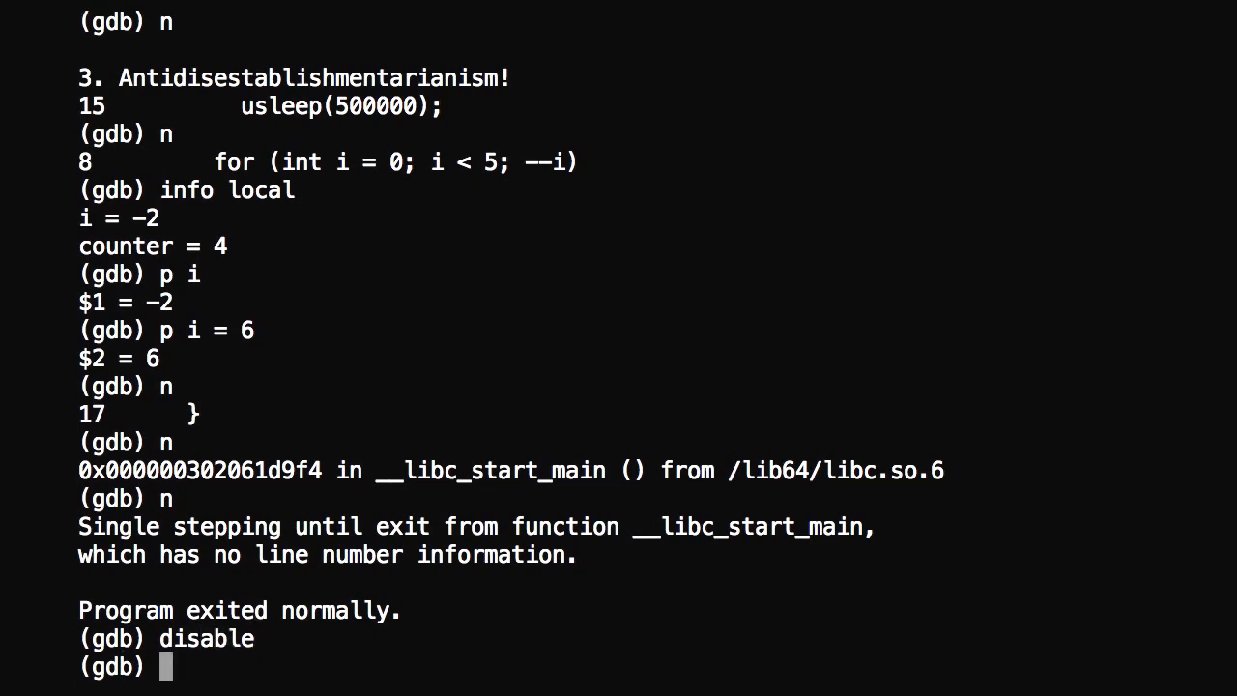
{"action": "type", "text": "r"}
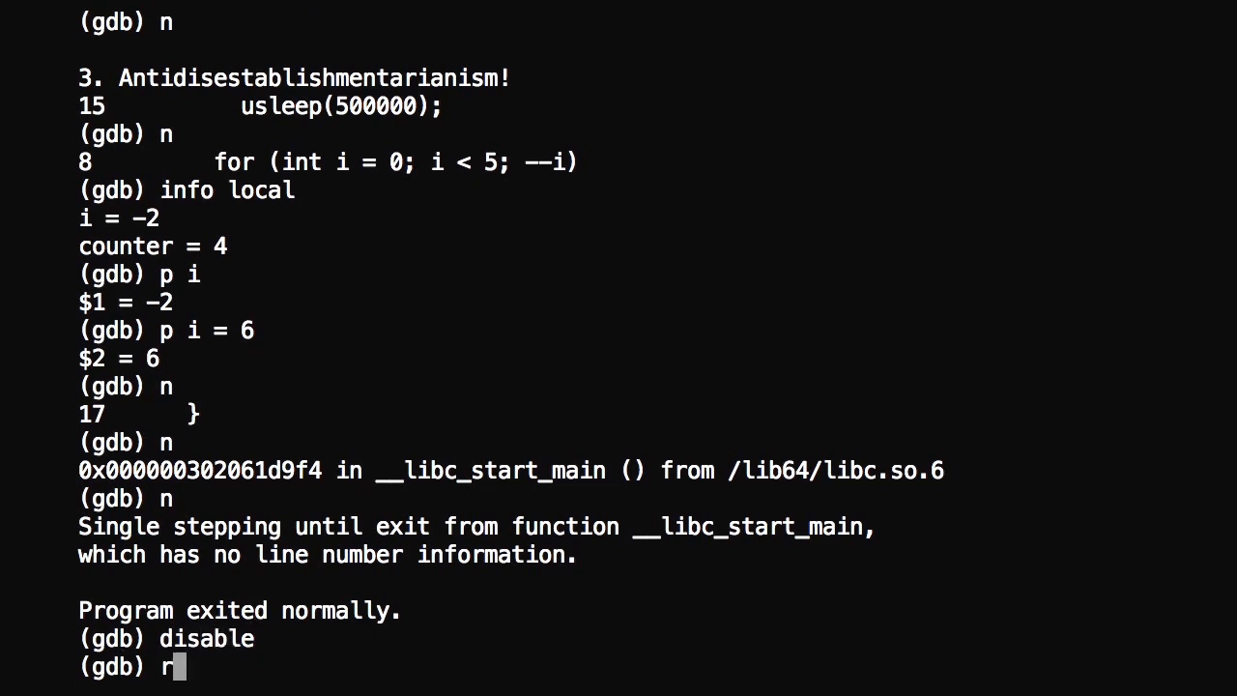
{"action": "key", "text": "Backspace"}
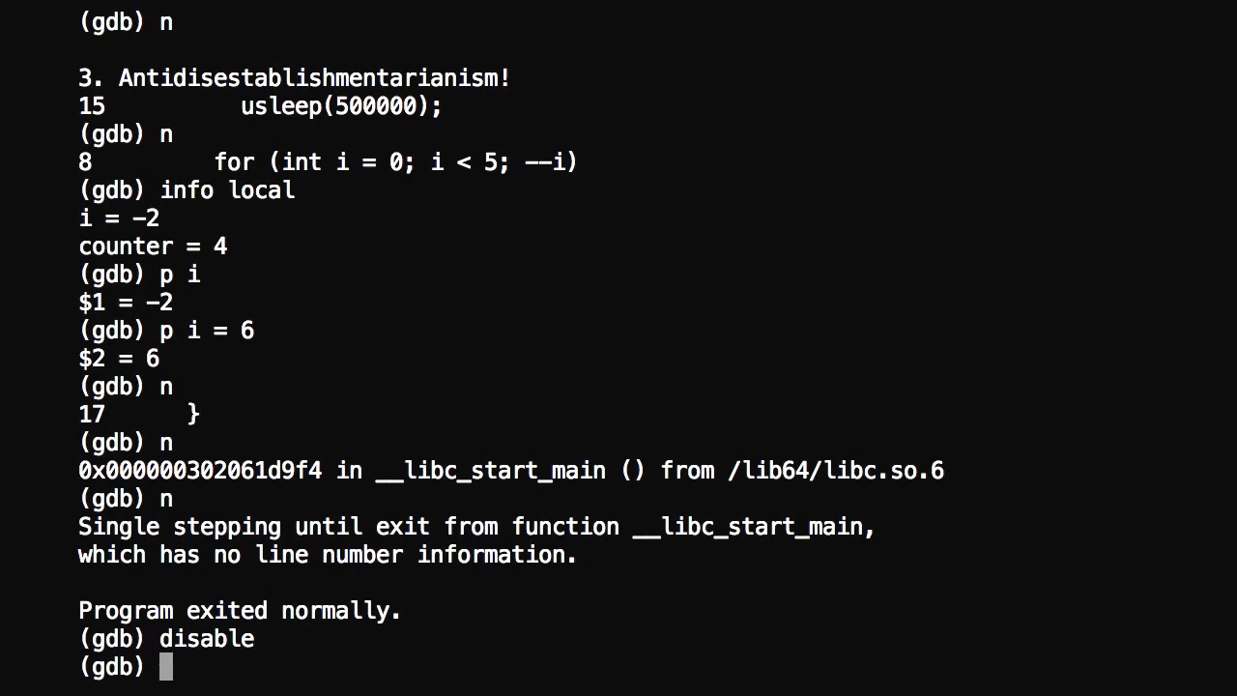
{"action": "type", "text": "qu"}
{"action": "type", "text": "ls"}
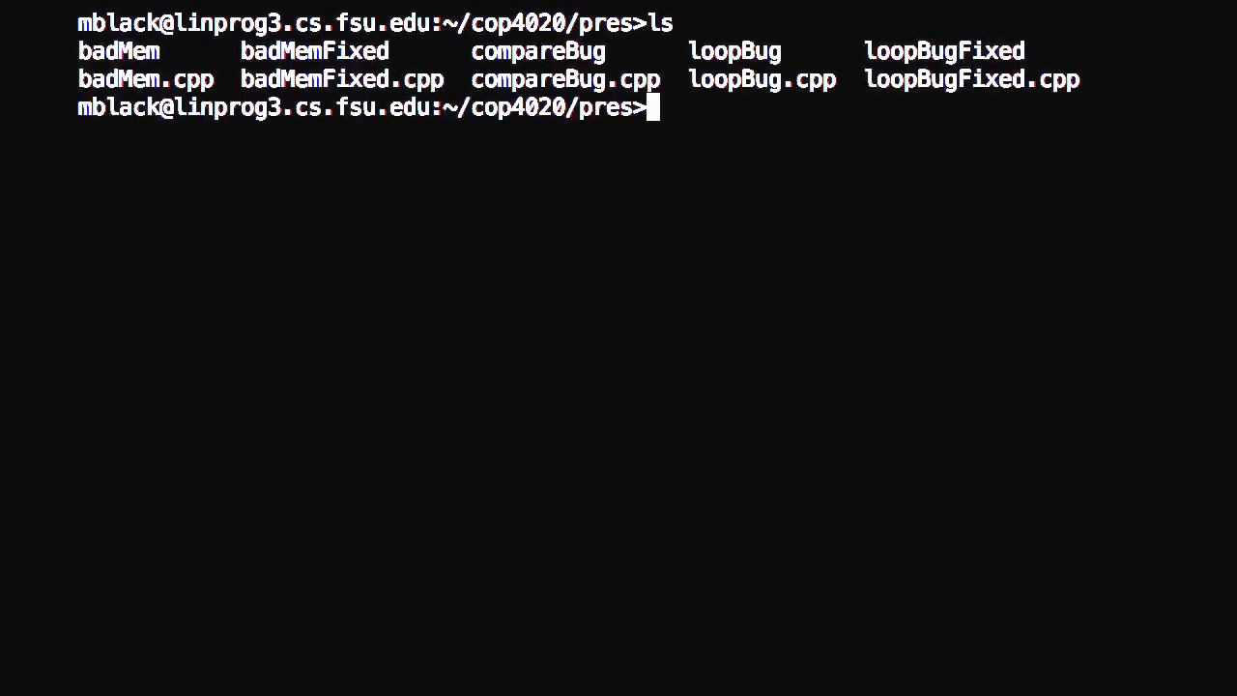
Step: Run valgrind ./badMem, reporting 10 bytes definitely lost and 2 errors from 2 contexts
{"action": "type", "text": "valgrind ./"}
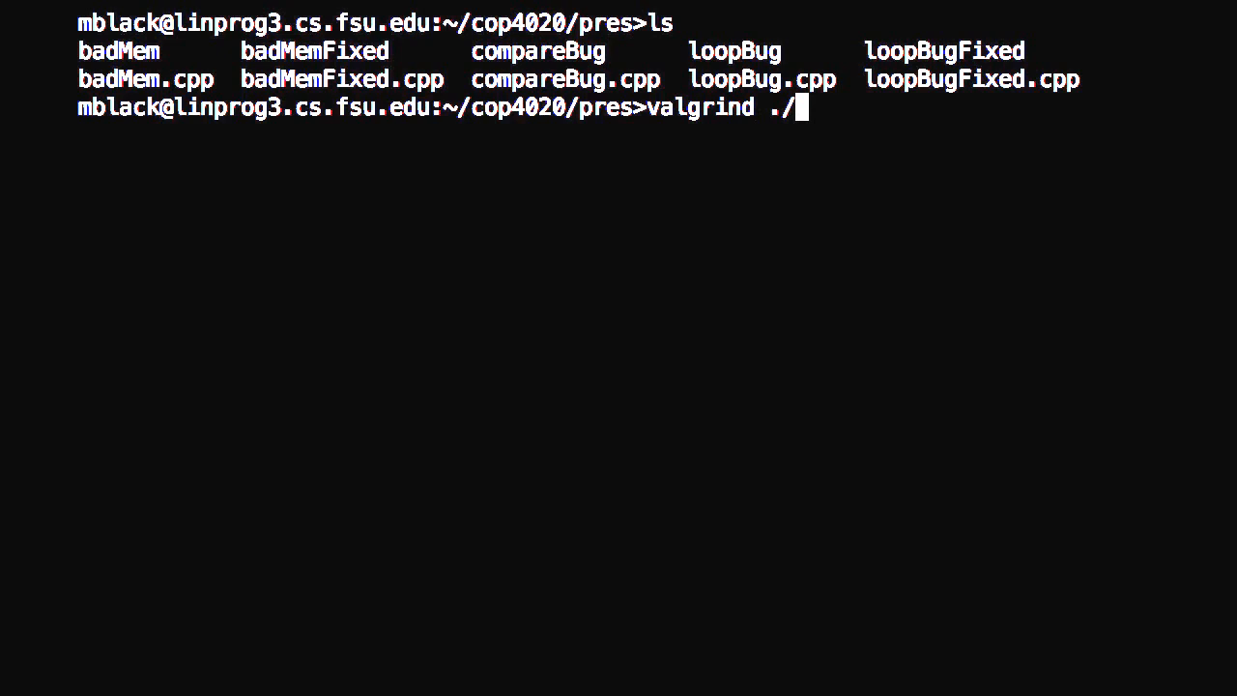
{"action": "type", "text": "bad"}
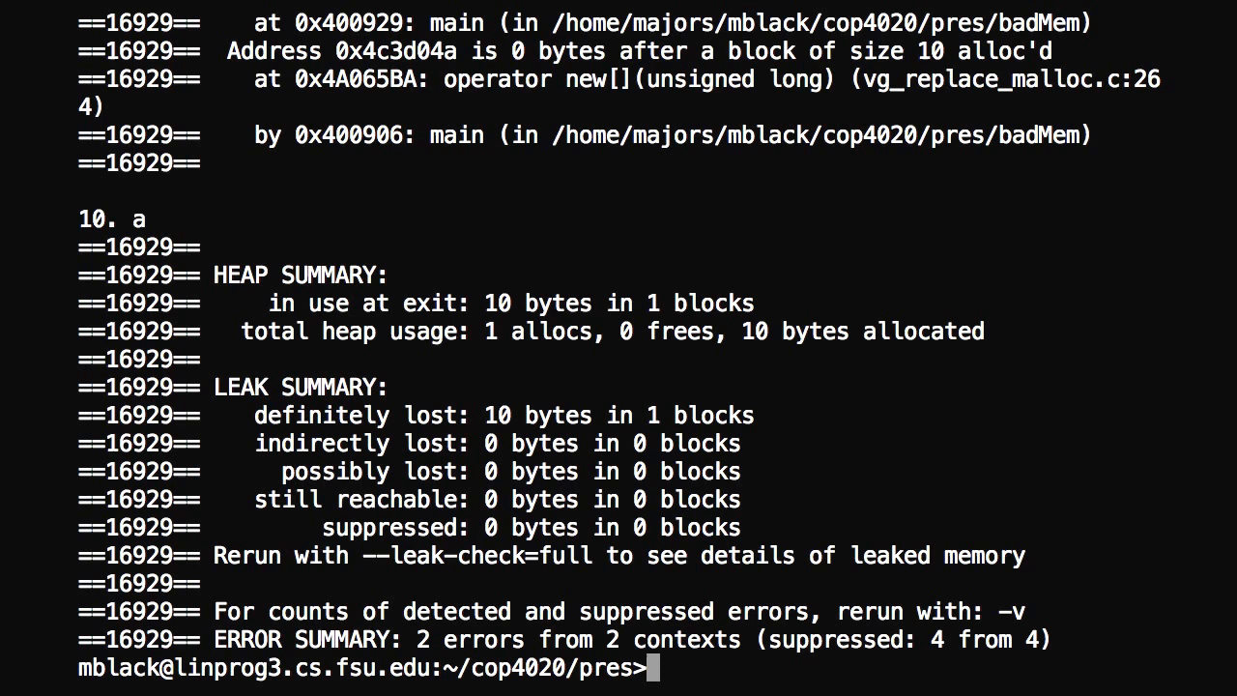
{"action": "type", "text": "vim"}
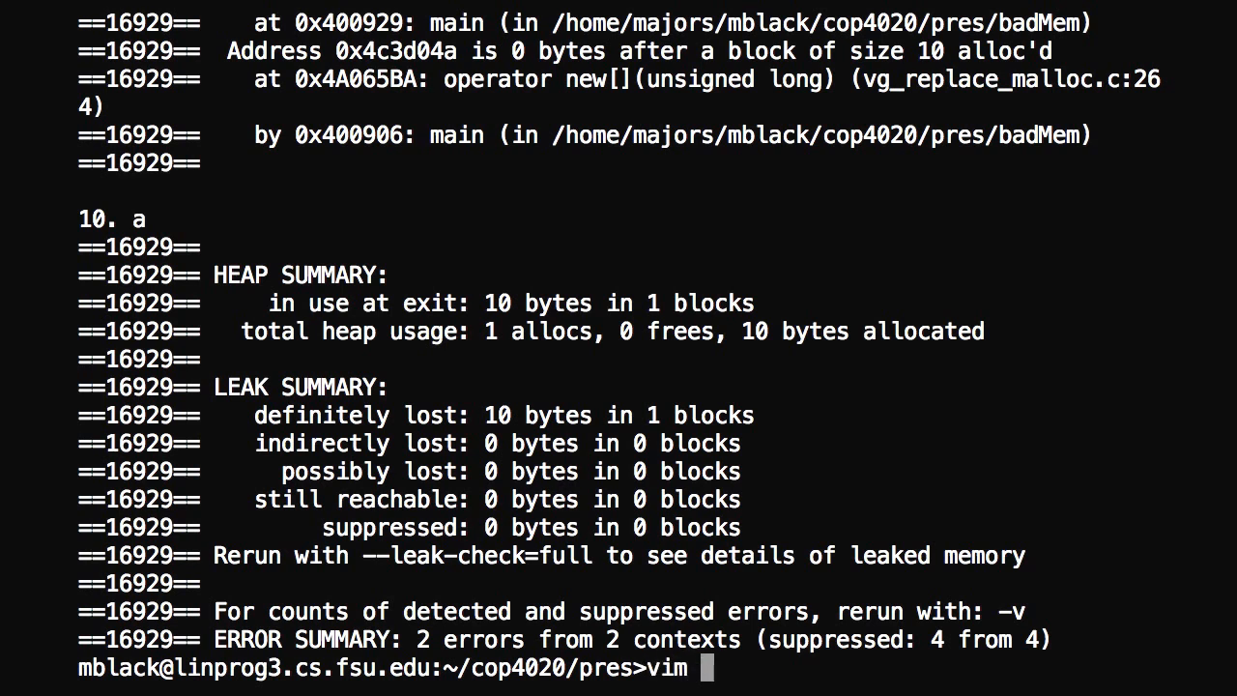
{"action": "type", "text": "badMem"}
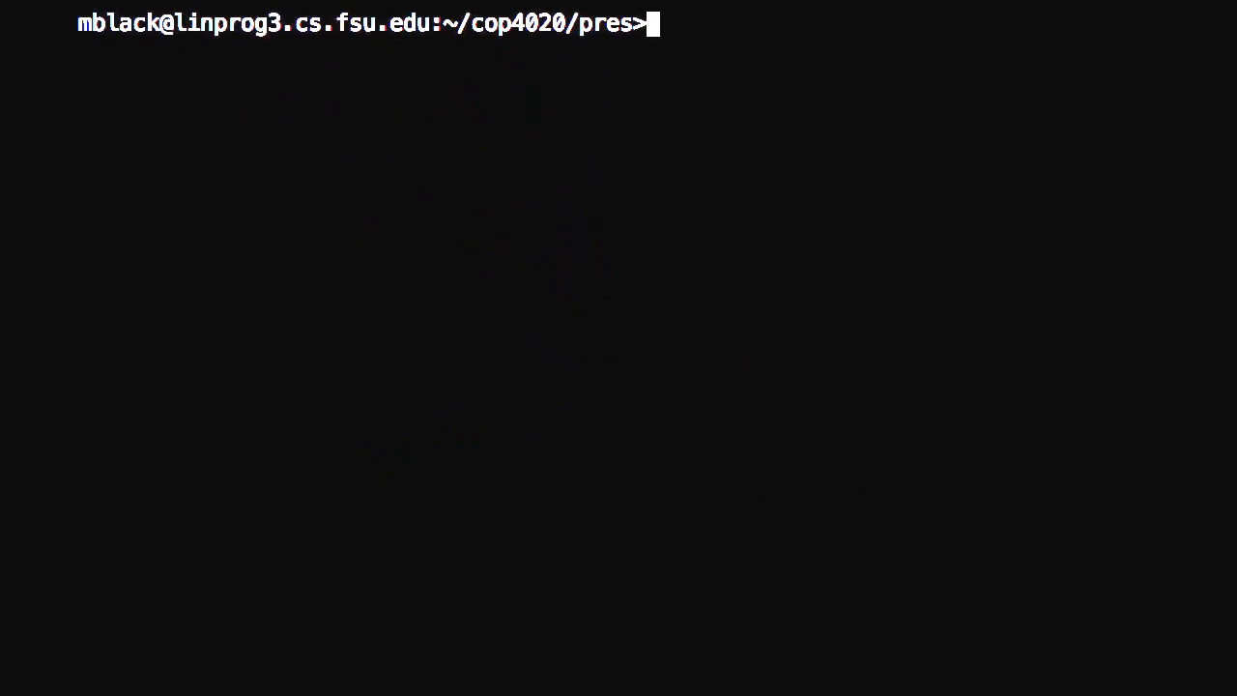
Step: Enter 'valgrind ./loopBug' at the shell prompt without running it yet
{"action": "type", "text": "valgrind"}
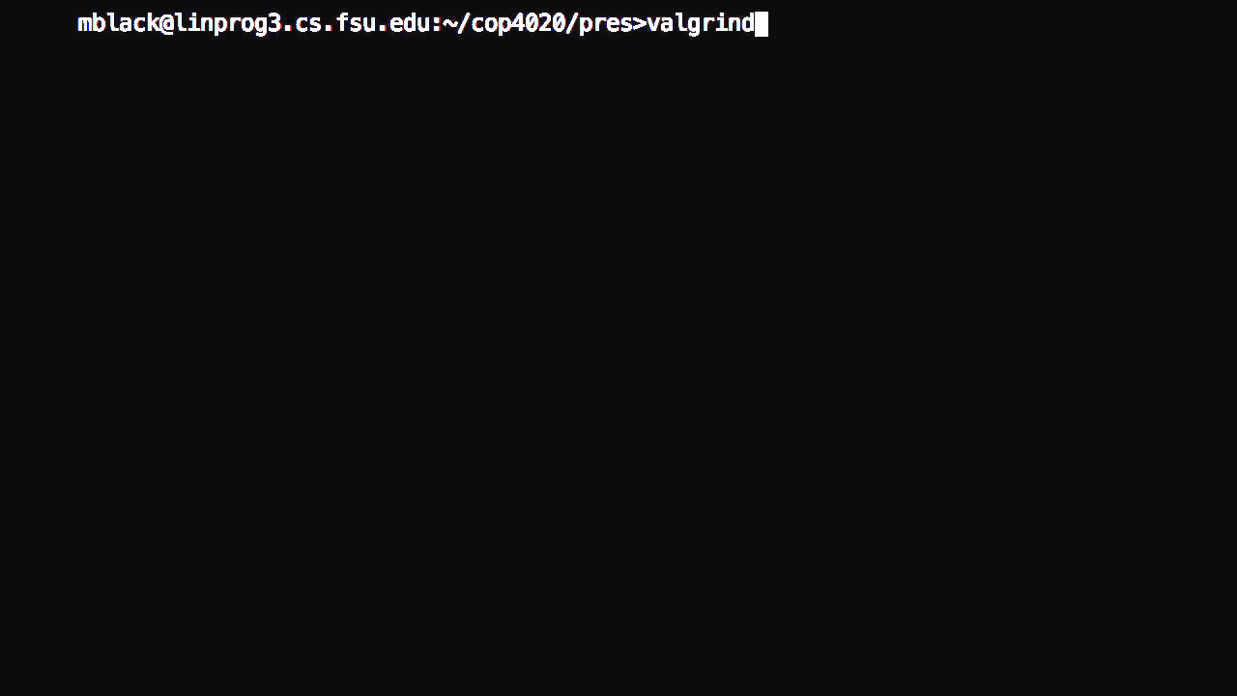
{"action": "type", "text": "./l"}
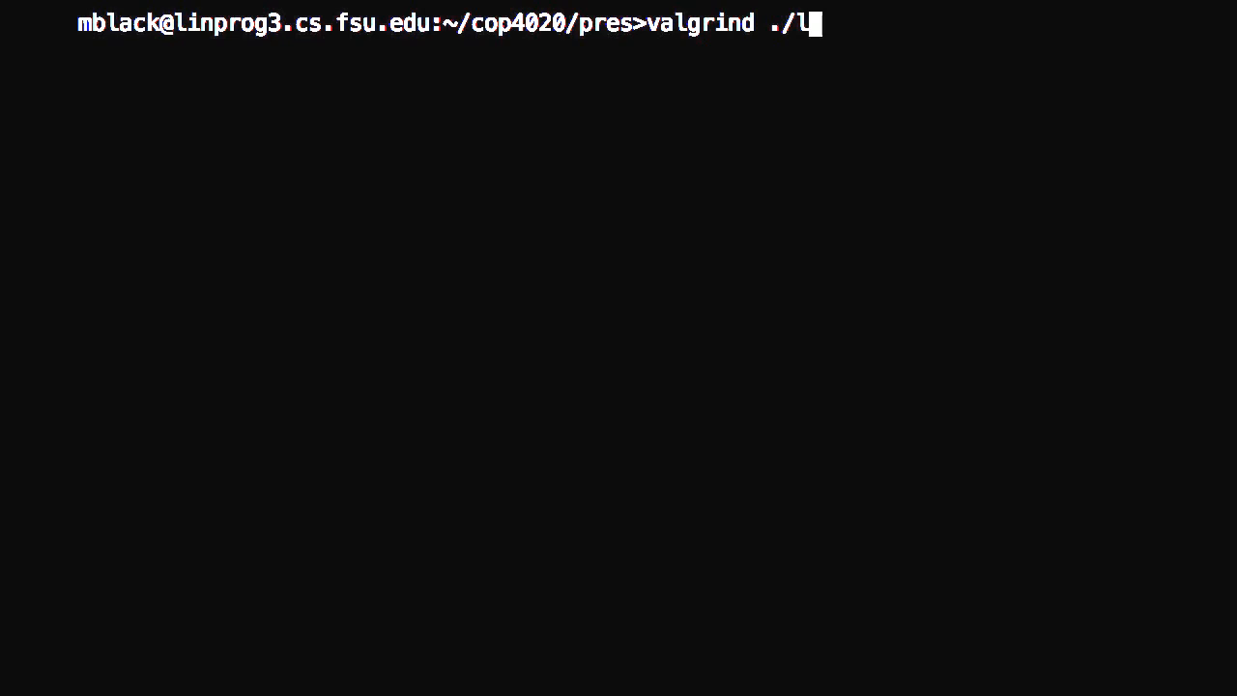
{"action": "type", "text": "oopBug"}
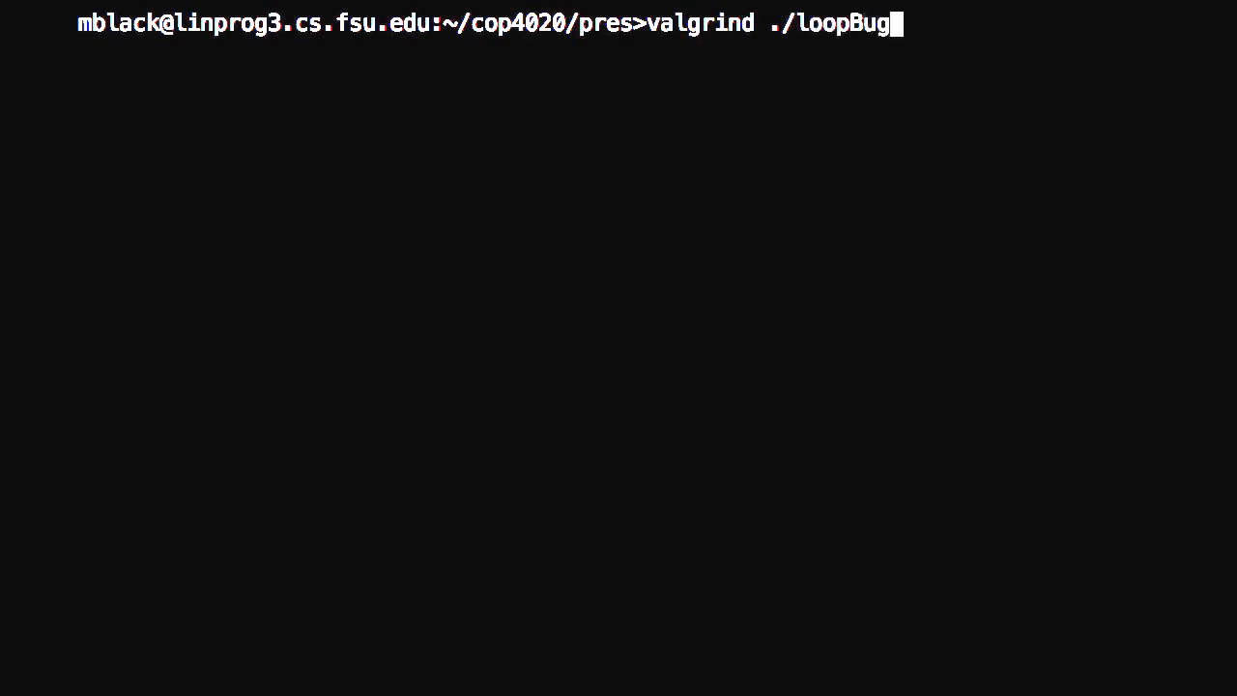